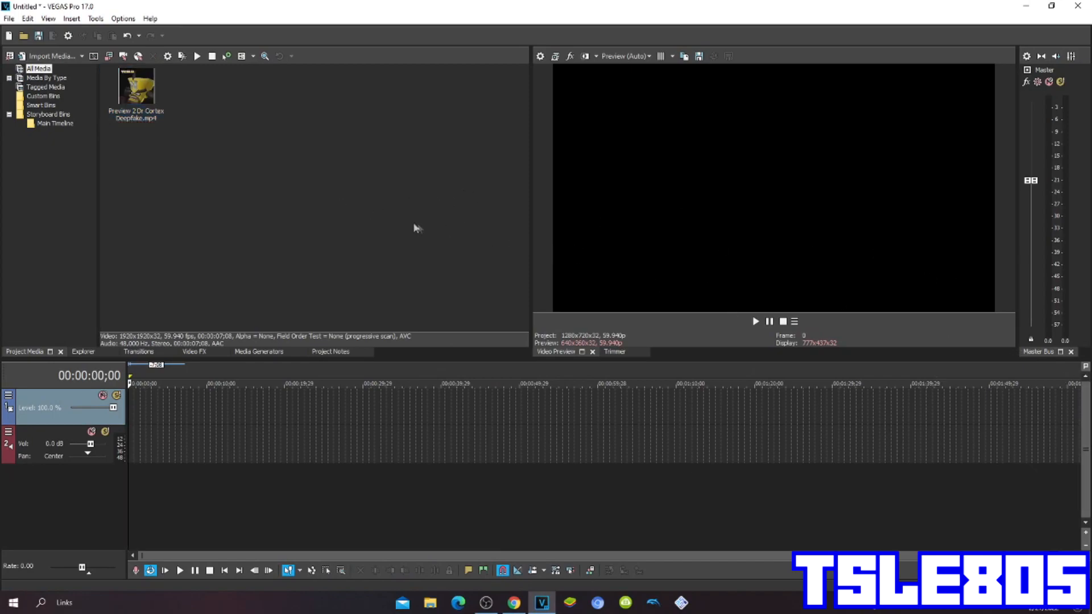
{"action": "mouse_move", "coordinate": [439, 232]}
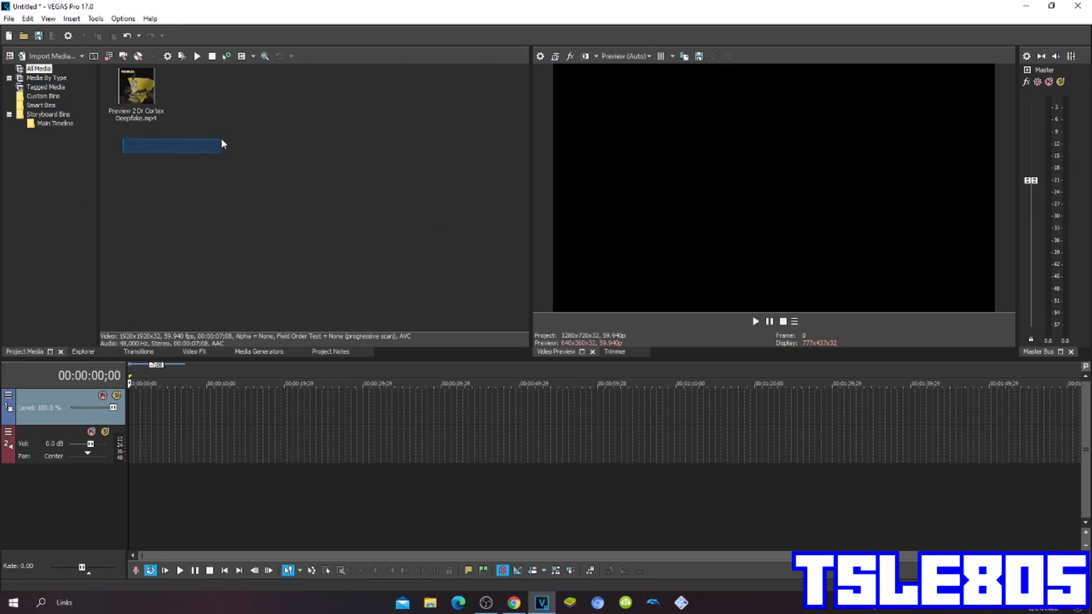
Place the Dr Cortex clip from Project Media onto the timeline
{"action": "left_click", "coordinate": [135, 91]}
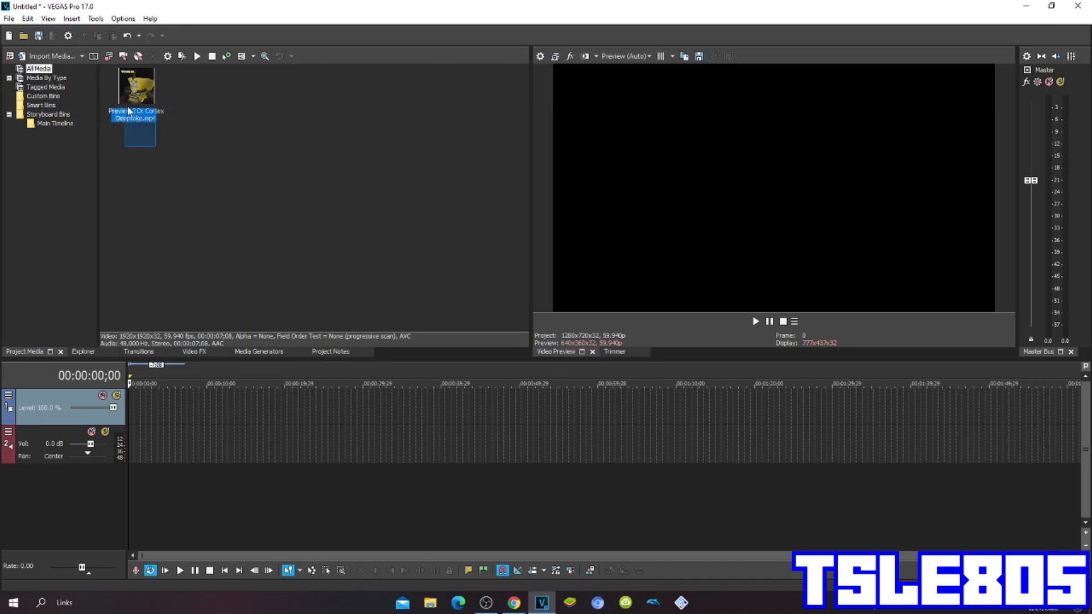
{"action": "left_click", "coordinate": [191, 204]}
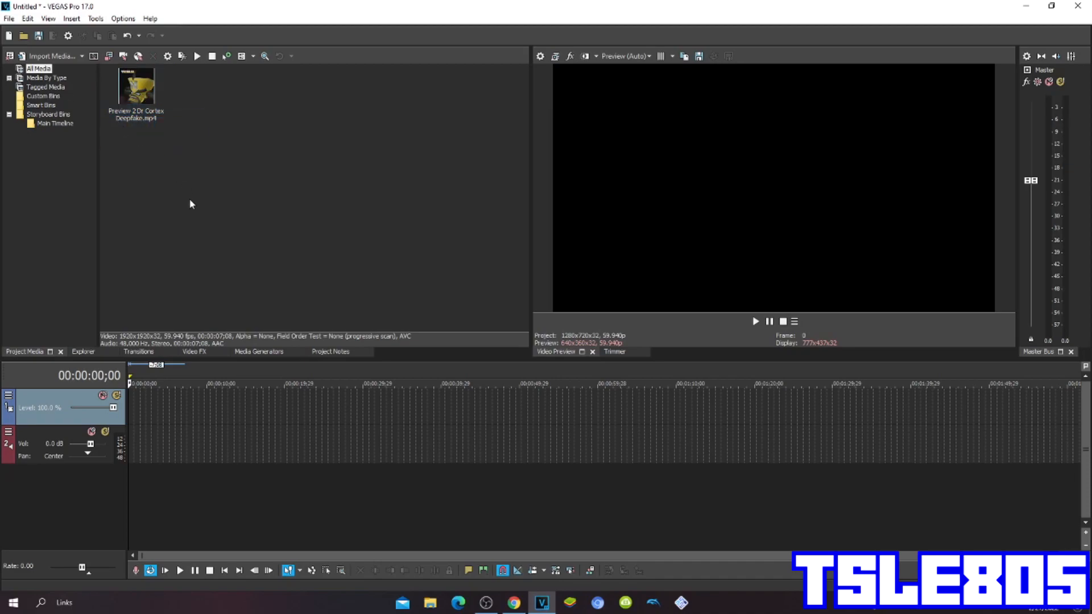
{"action": "mouse_move", "coordinate": [577, 301]}
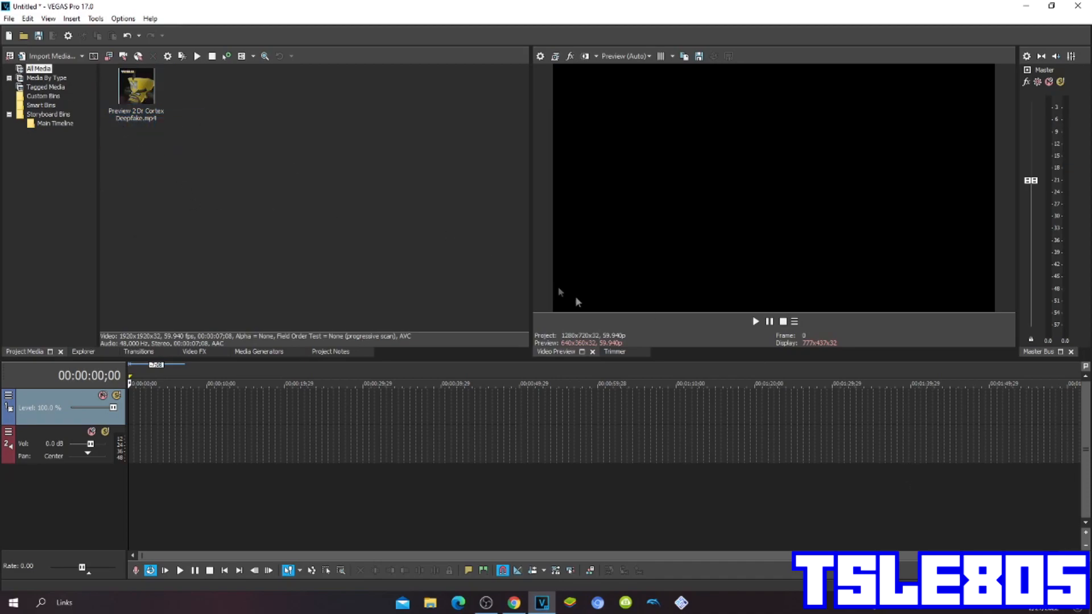
{"action": "mouse_move", "coordinate": [179, 93]}
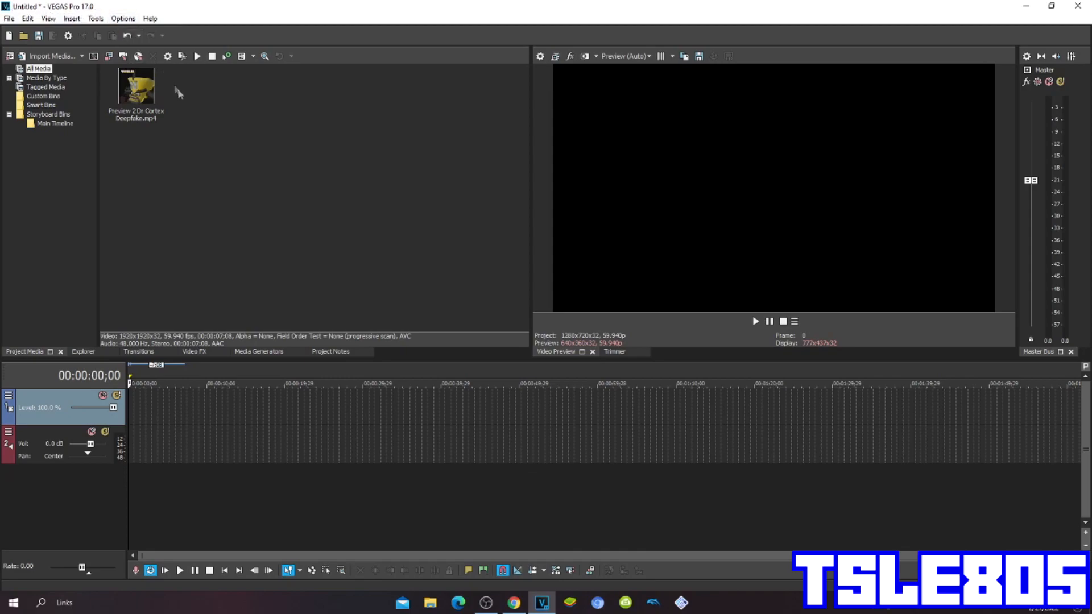
{"action": "mouse_move", "coordinate": [193, 132]}
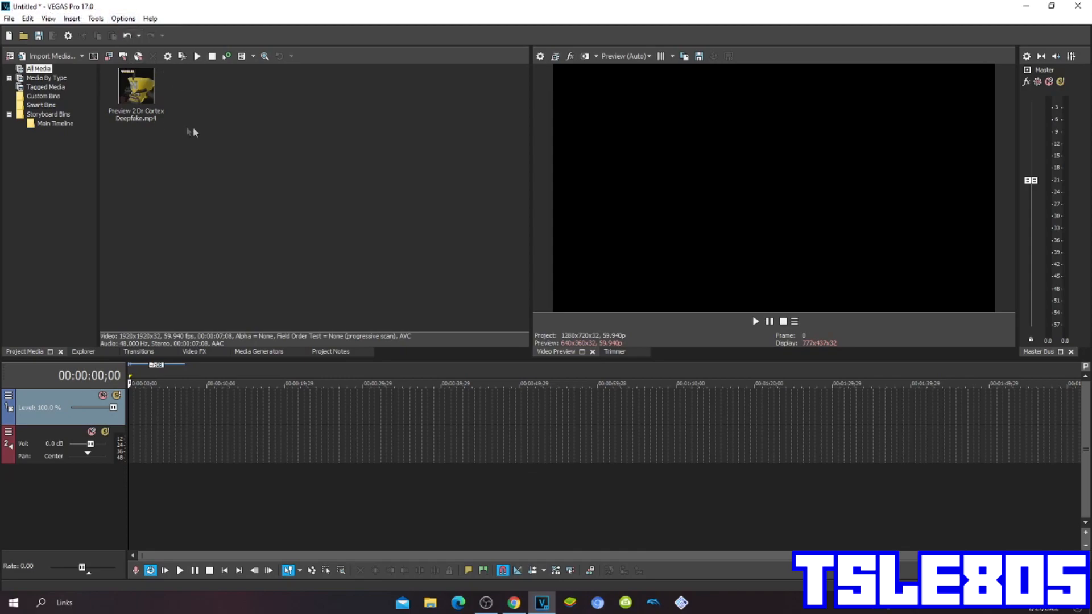
{"action": "mouse_move", "coordinate": [169, 133]}
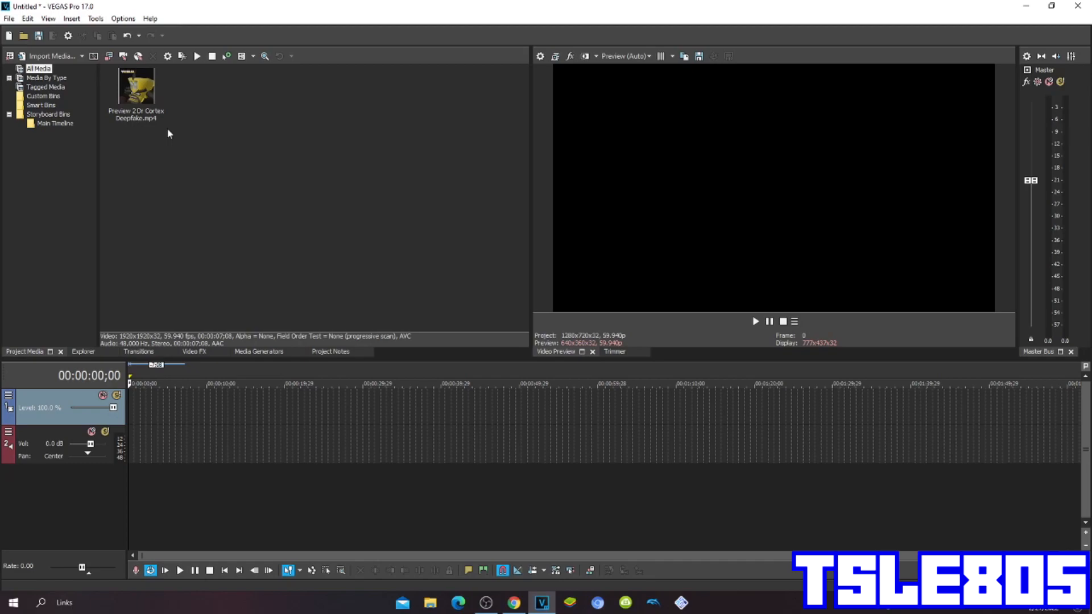
{"action": "mouse_move", "coordinate": [2, 215]}
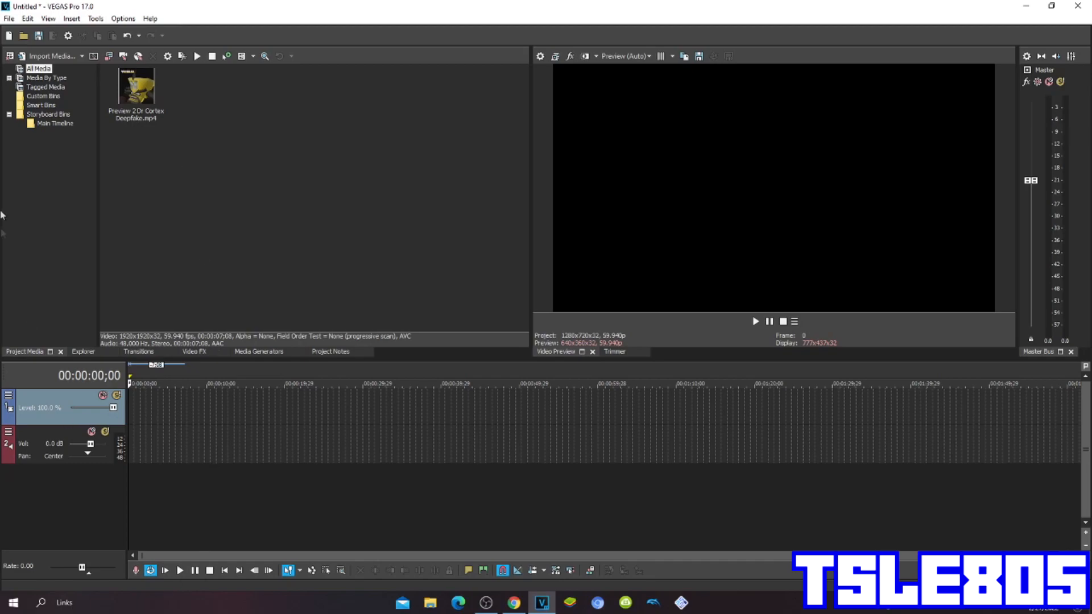
{"action": "left_click_drag", "start_coordinate": [135, 91], "coordinate": [157, 411]}
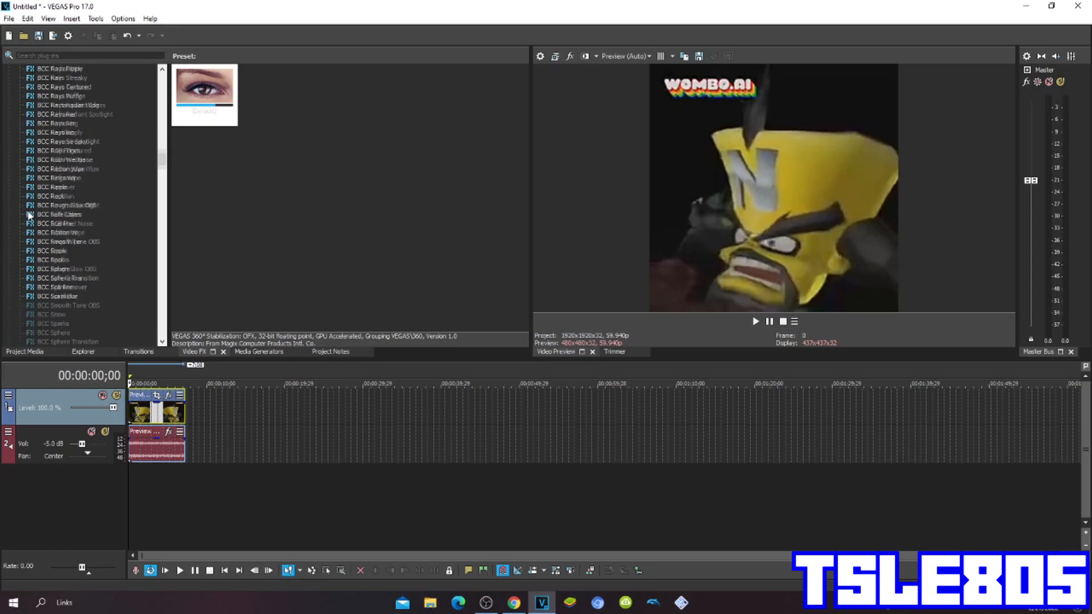
Apply the Channel Blend effect with the RGB to BGR preset to the clip
{"action": "scroll", "scroll_direction": "down", "scroll_amount": 3}
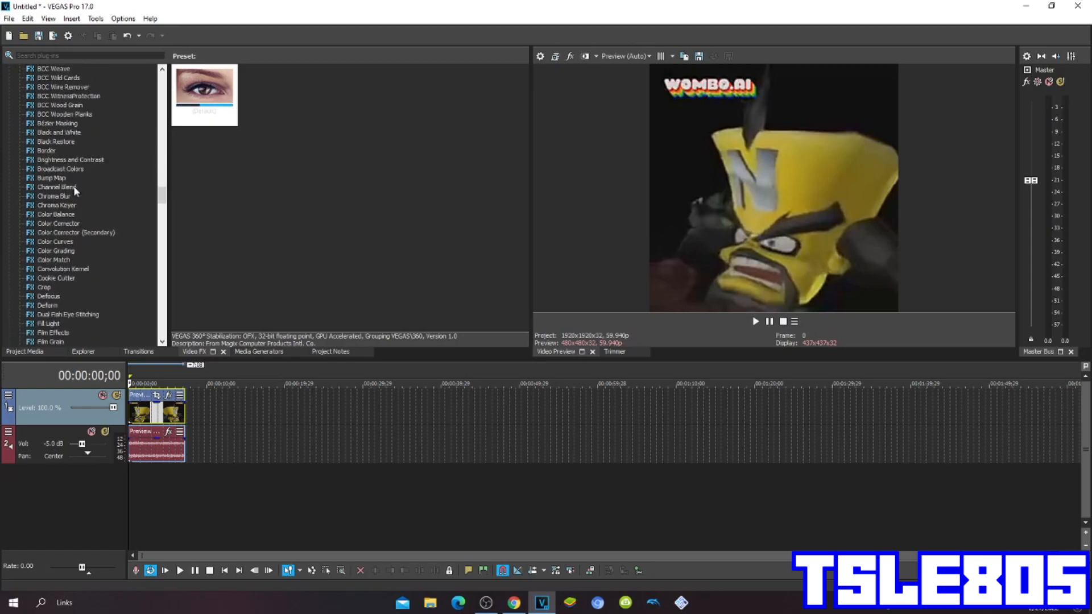
{"action": "left_click", "coordinate": [56, 187]}
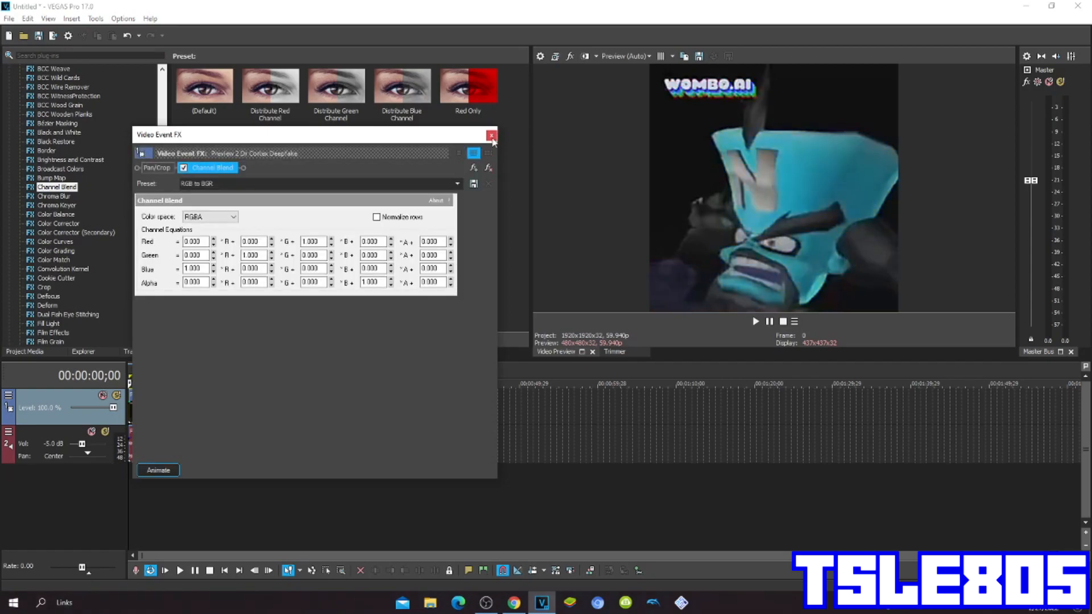
{"action": "left_click", "coordinate": [491, 134]}
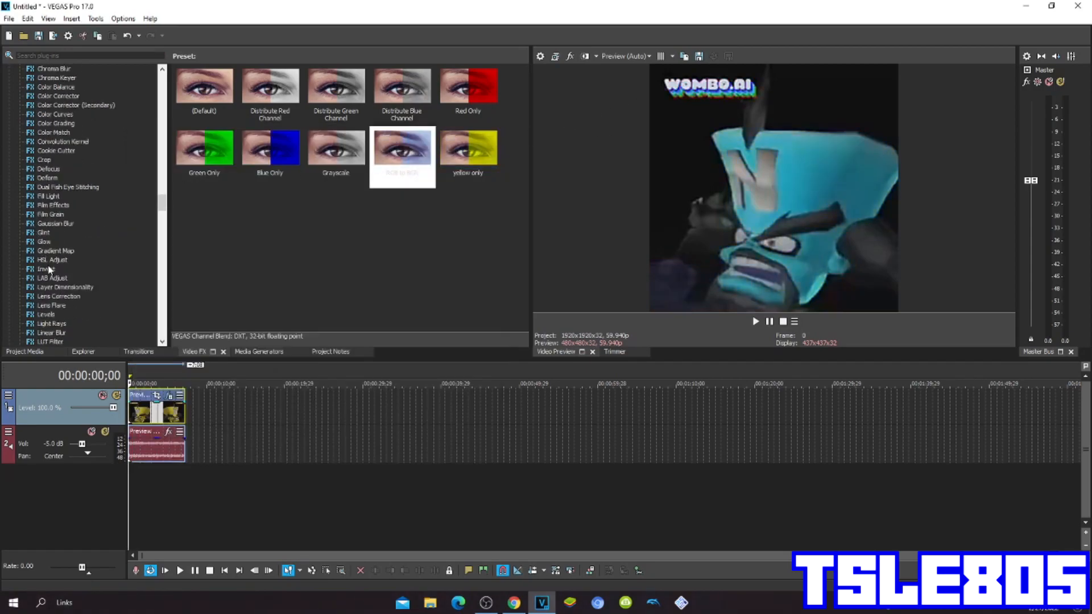
Apply HSL Adjust with the Invert Color preset so the clip turns red
{"action": "left_click", "coordinate": [54, 259]}
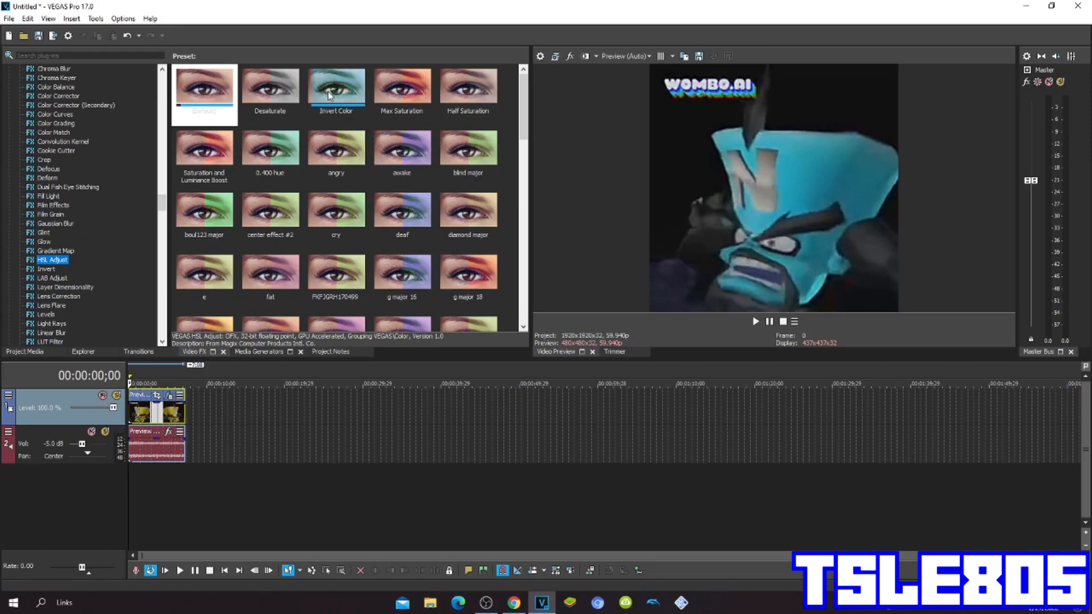
{"action": "left_click", "coordinate": [337, 85]}
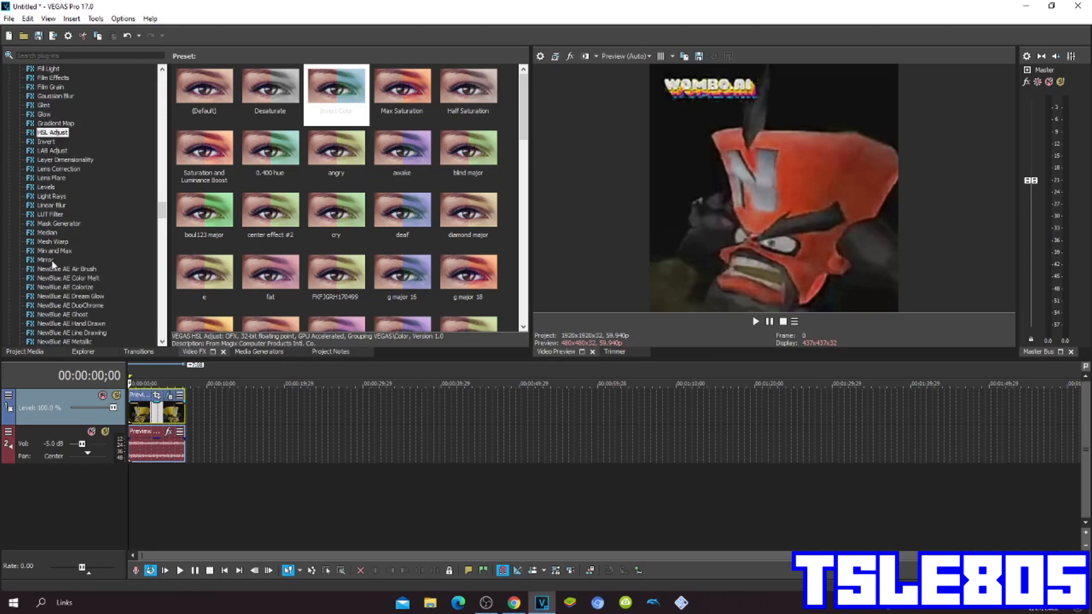
Apply the Mirror effect with the Reflect Left preset for a symmetrical image
{"action": "left_click", "coordinate": [45, 259]}
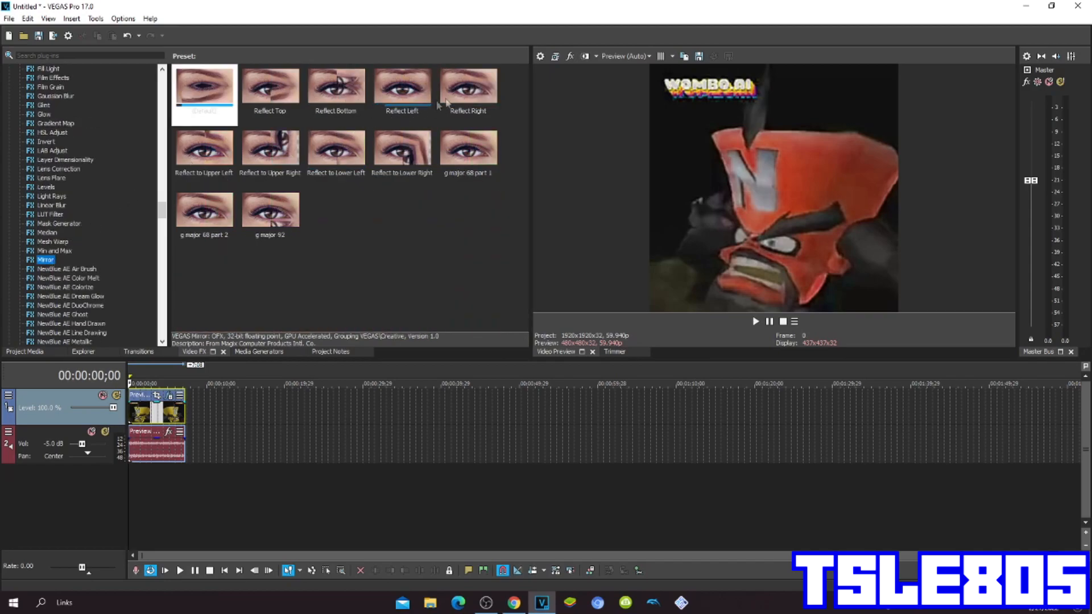
{"action": "left_click", "coordinate": [401, 86]}
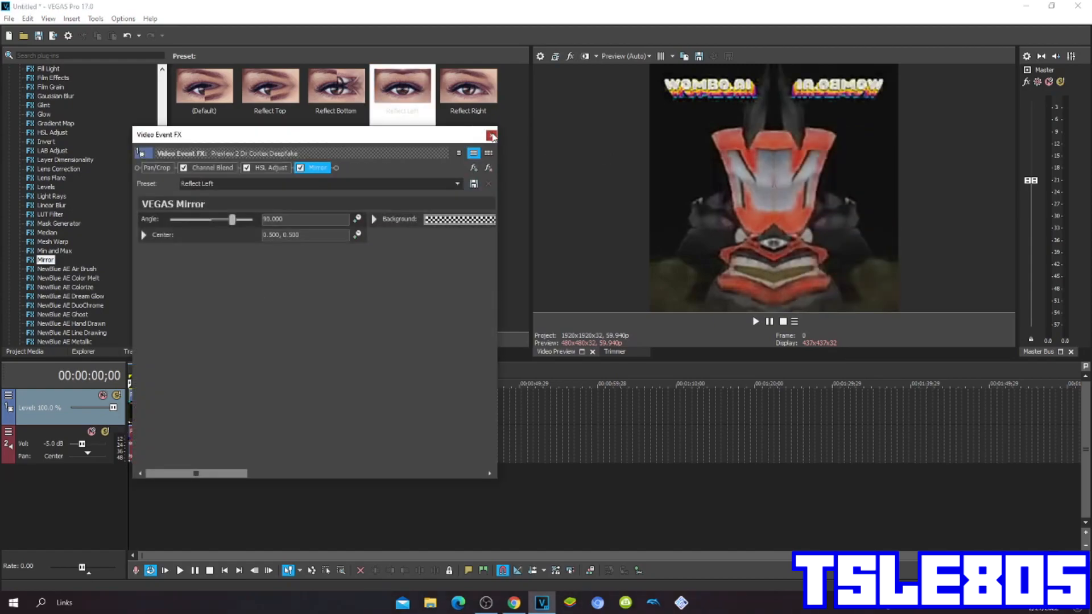
{"action": "left_click", "coordinate": [491, 135]}
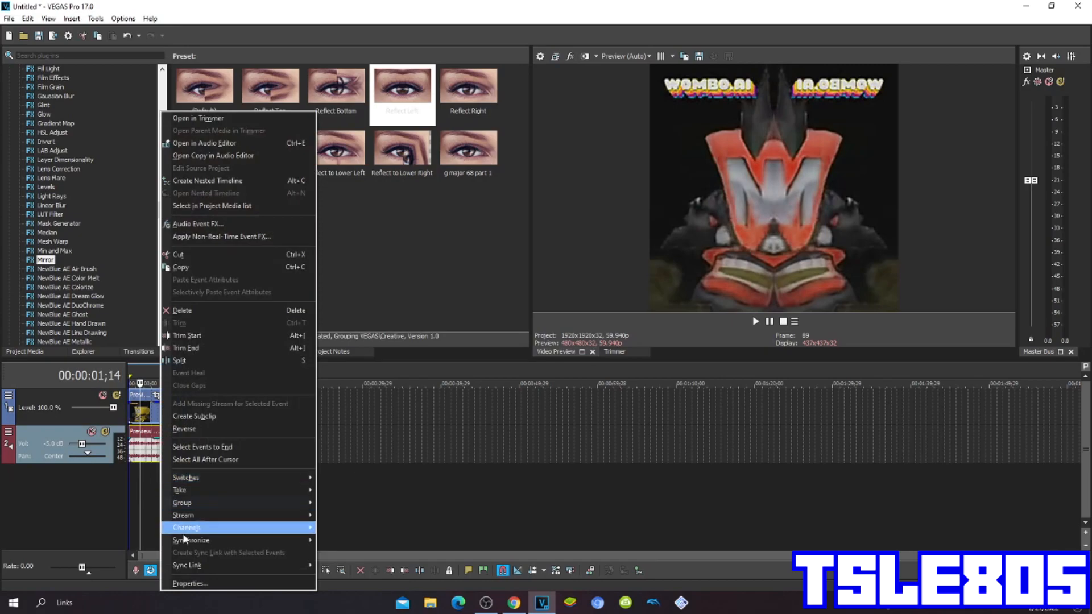
Review the audio event's properties, keeping élastique Efficient time stretching with no pitch change
{"action": "left_click", "coordinate": [190, 583]}
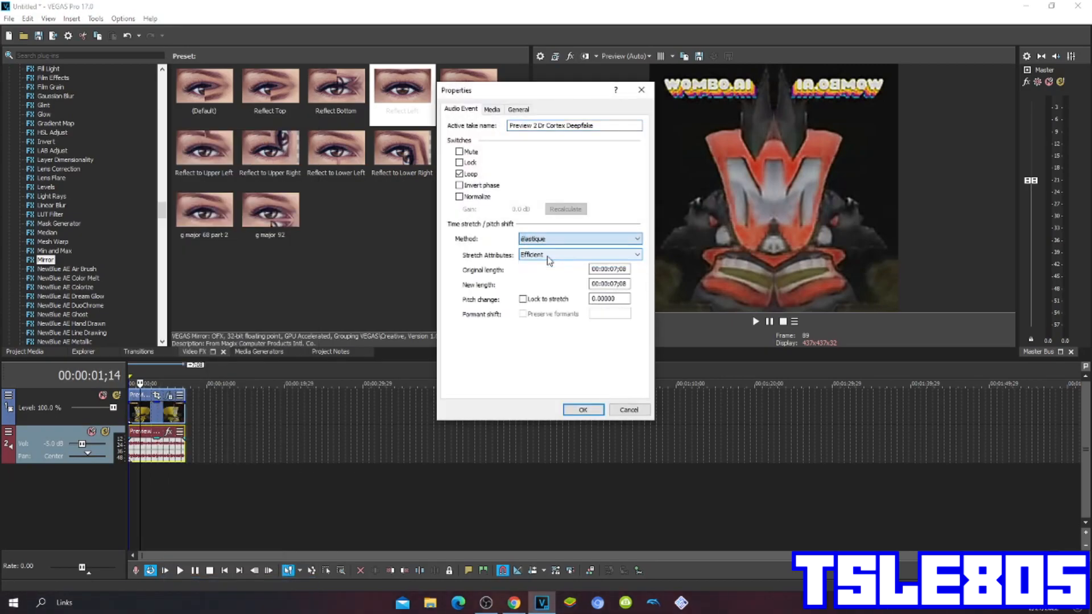
{"action": "left_click", "coordinate": [578, 253]}
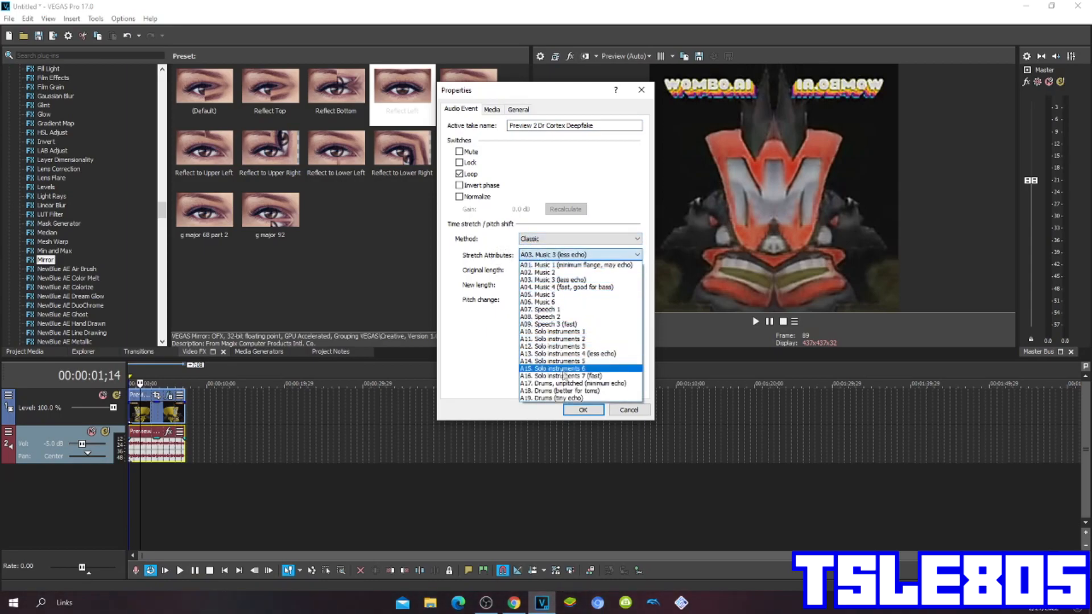
{"action": "left_click", "coordinate": [575, 383]}
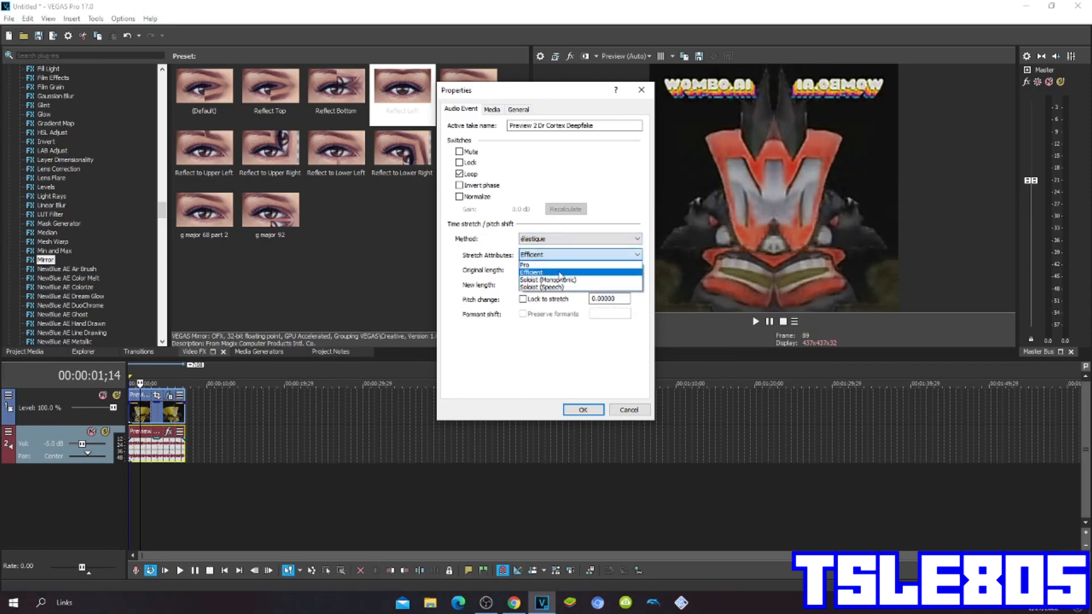
{"action": "left_click", "coordinate": [628, 410]}
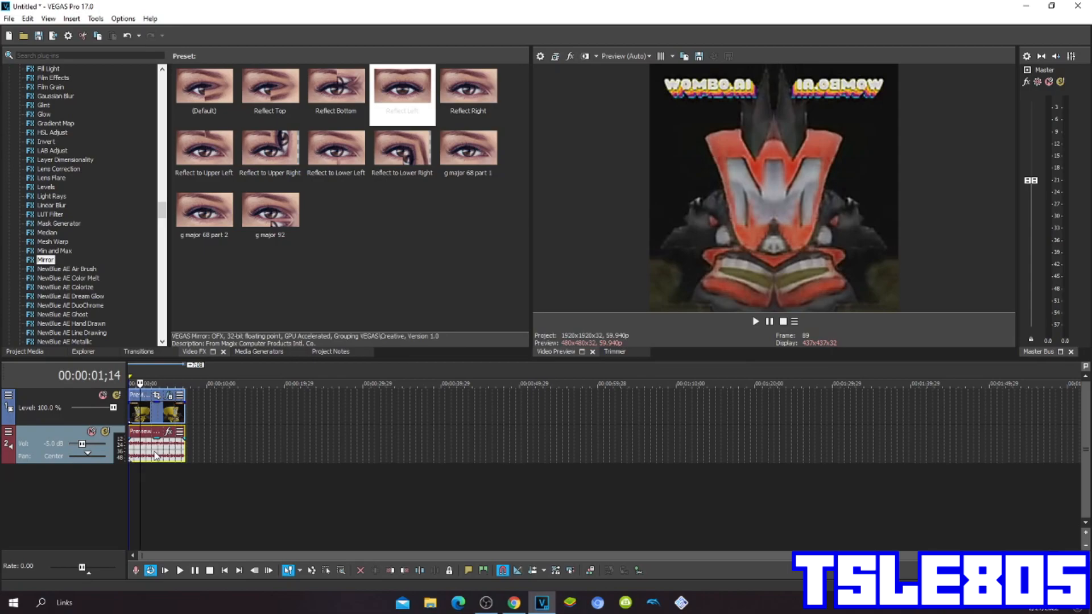
Duplicate the clip's audio onto a second track beneath the original
{"action": "right_click", "coordinate": [157, 446]}
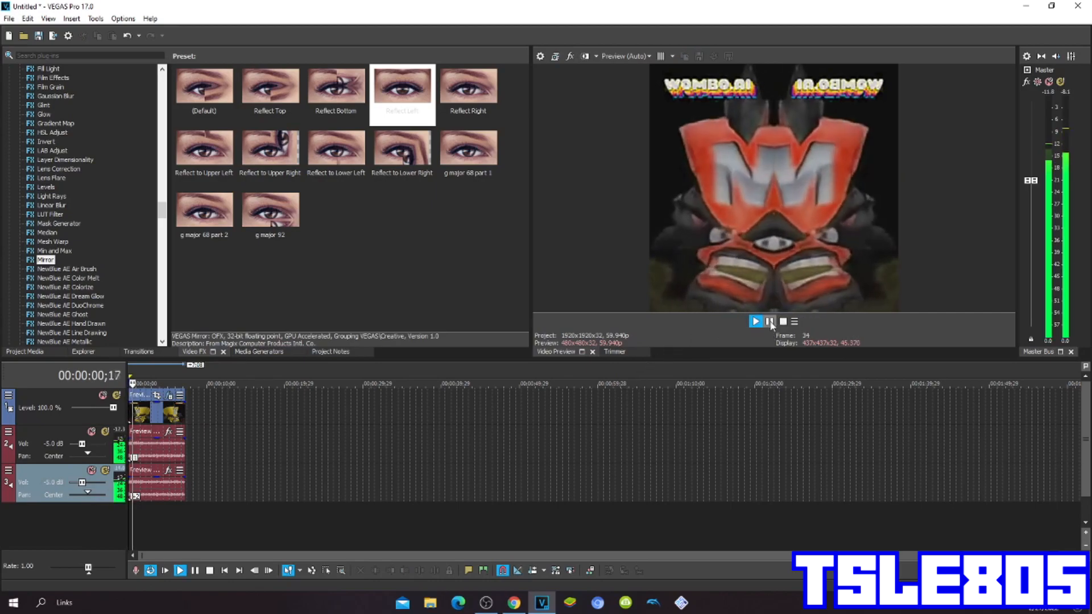
Play the red mirrored clip through to its end in the preview, then stop playback
{"action": "left_click", "coordinate": [756, 320]}
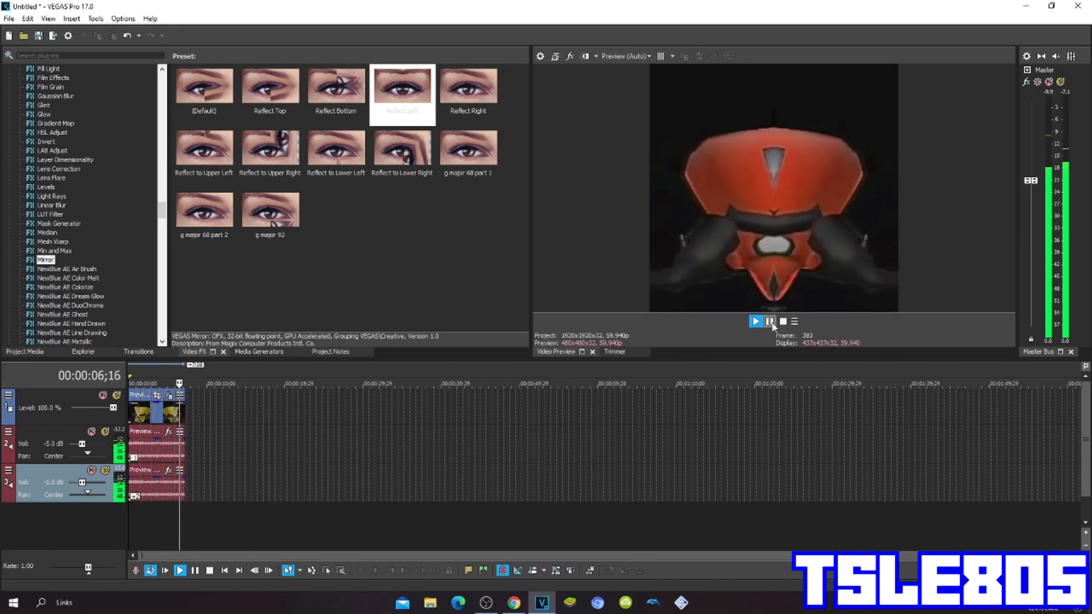
{"action": "left_click", "coordinate": [769, 321]}
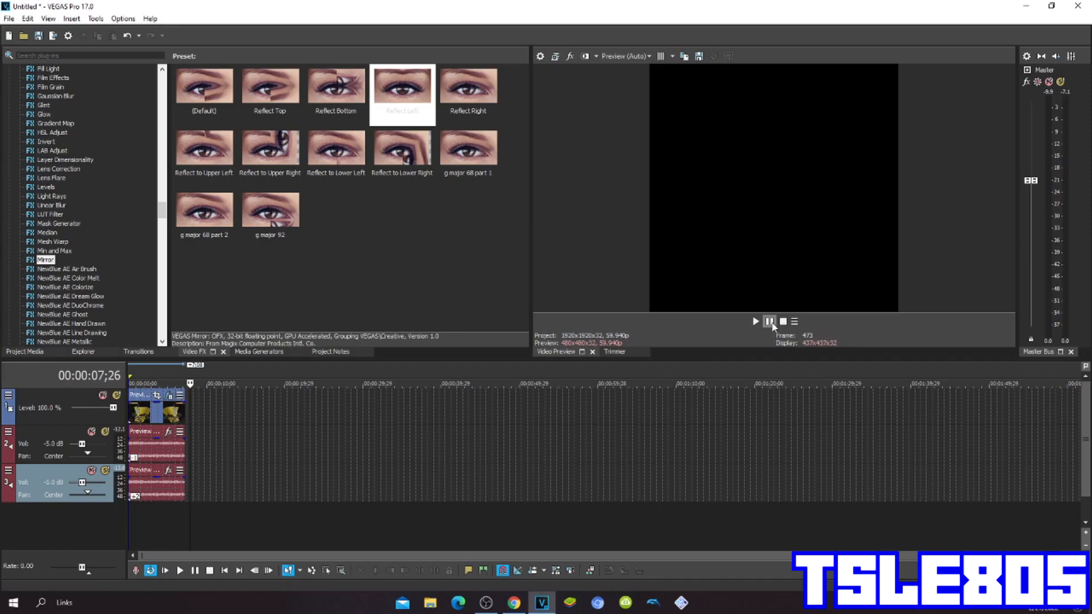